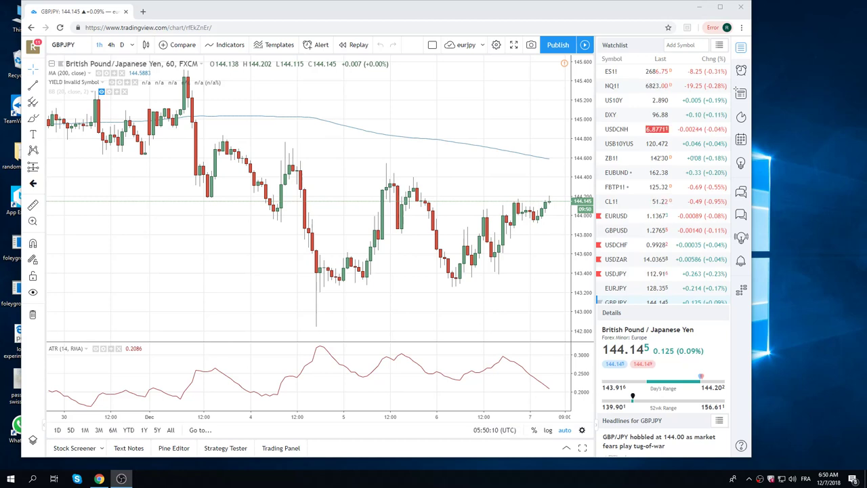
pyautogui.moveTo(491, 255)
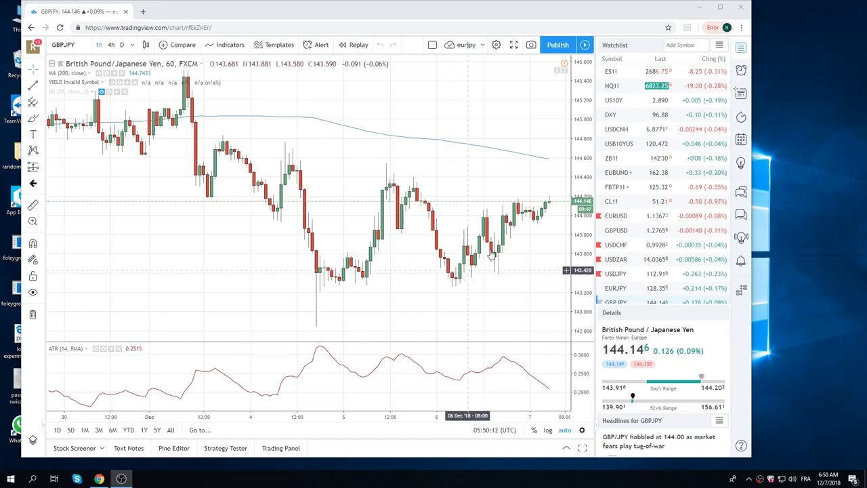
pyautogui.moveTo(547, 231)
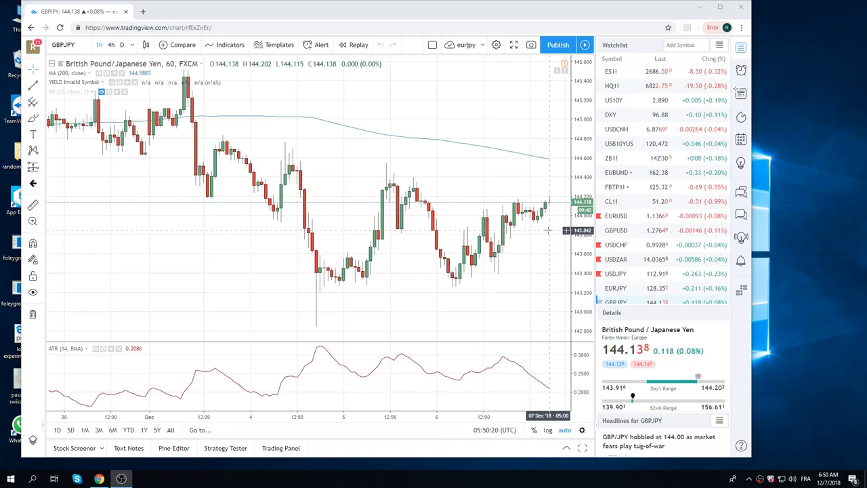
pyautogui.moveTo(503, 229)
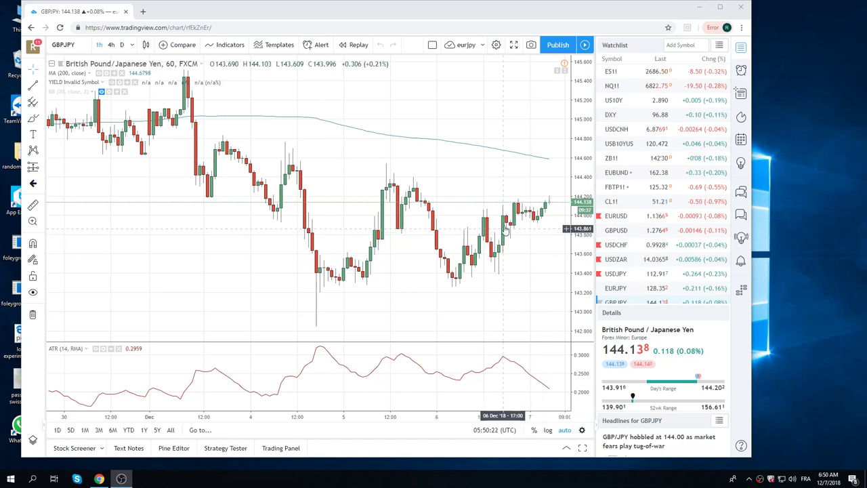
pyautogui.moveTo(508, 206)
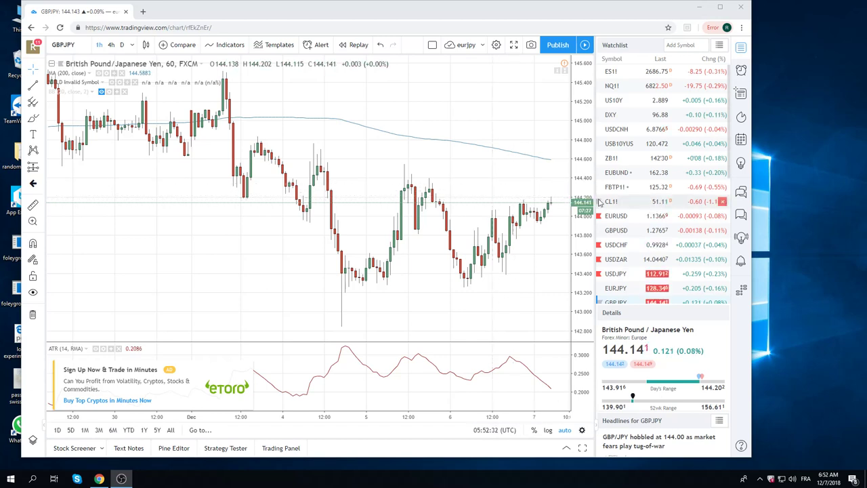
# Step: Load the EUR/USD hourly chart from the Watchlist in place of GBP/JPY
pyautogui.click(615, 216)
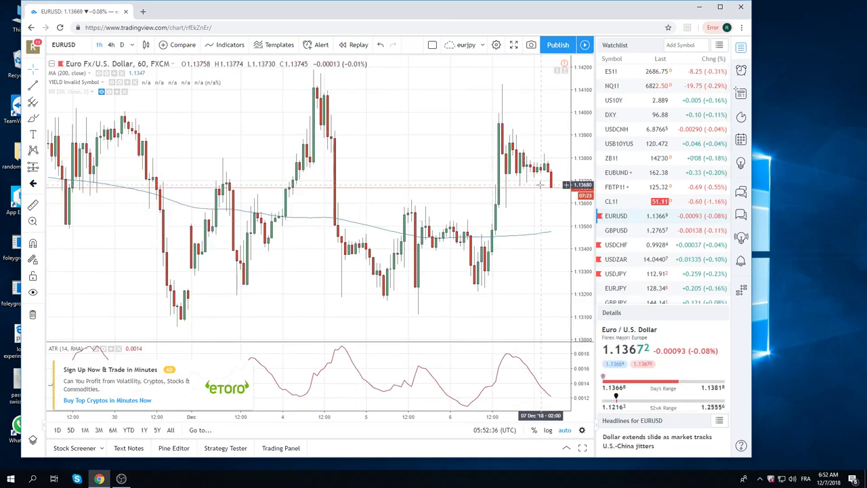
pyautogui.moveTo(520, 73)
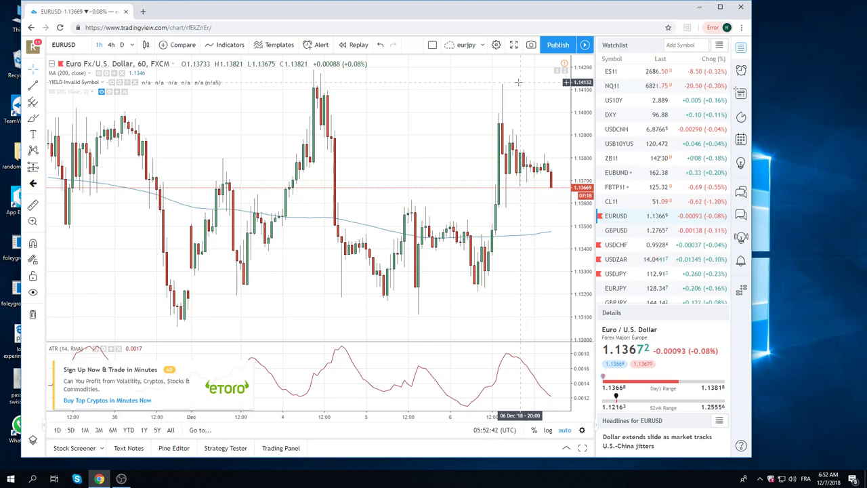
pyautogui.moveTo(403, 197)
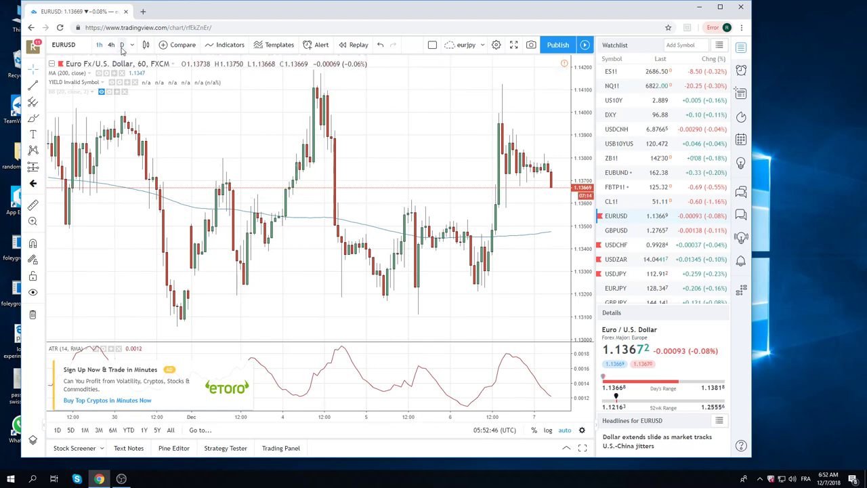
# Step: Switch EUR/USD to 1D candles and hide the upgrade advertisement
pyautogui.click(122, 44)
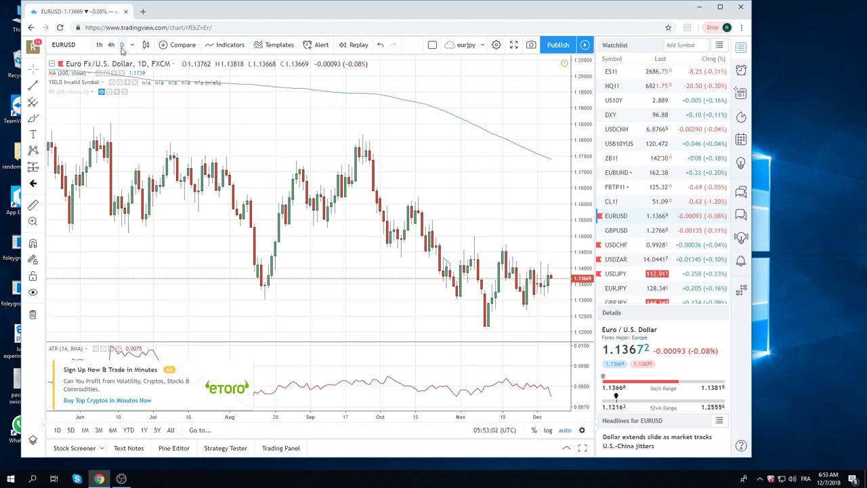
pyautogui.moveTo(198, 258)
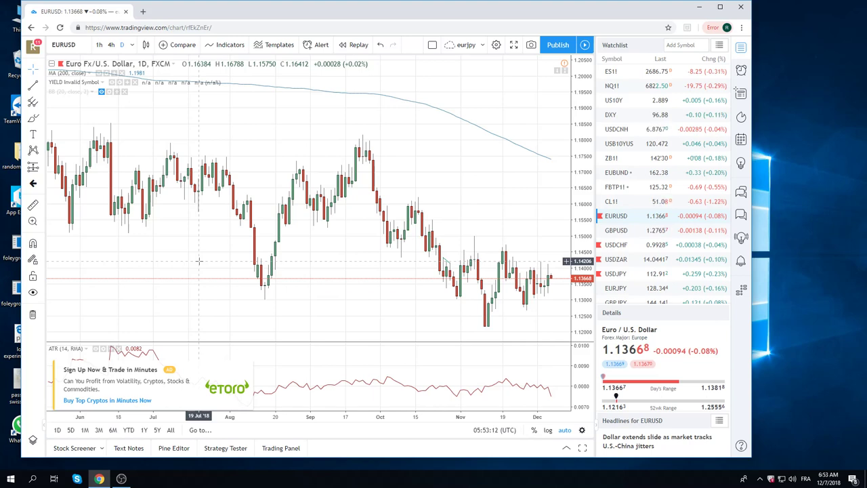
pyautogui.moveTo(210, 297)
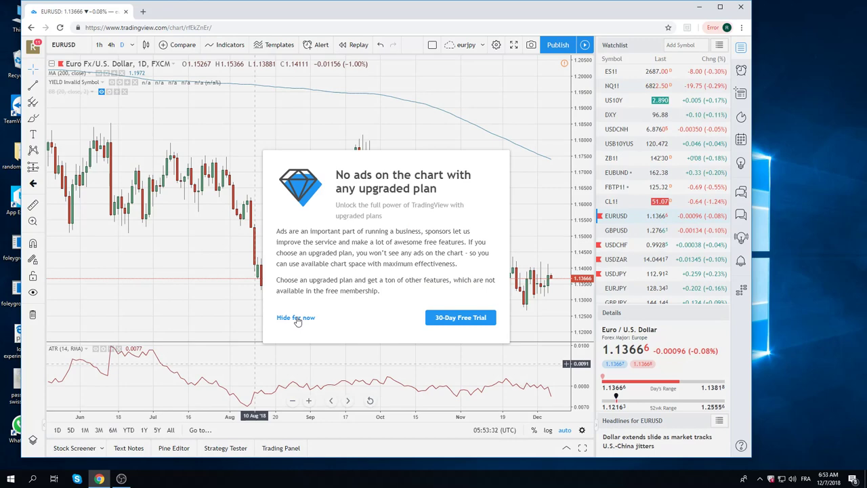
pyautogui.click(295, 317)
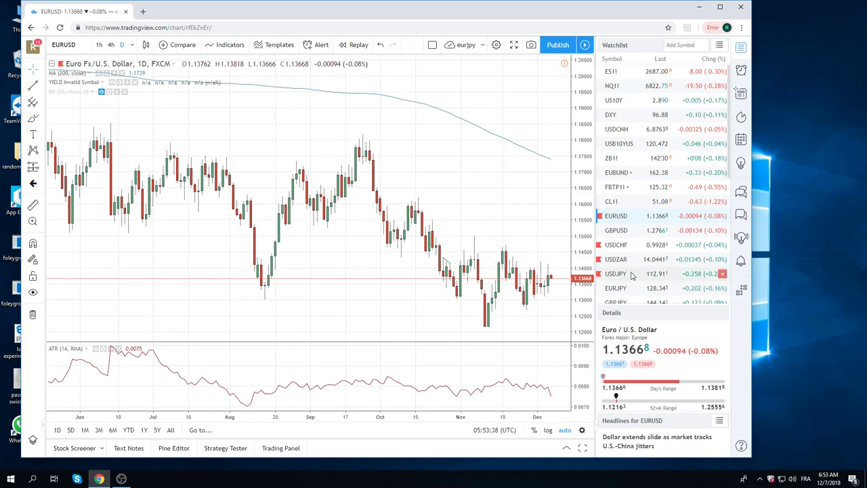
# Step: Load the USD/JPY daily chart from the Watchlist
pyautogui.click(615, 273)
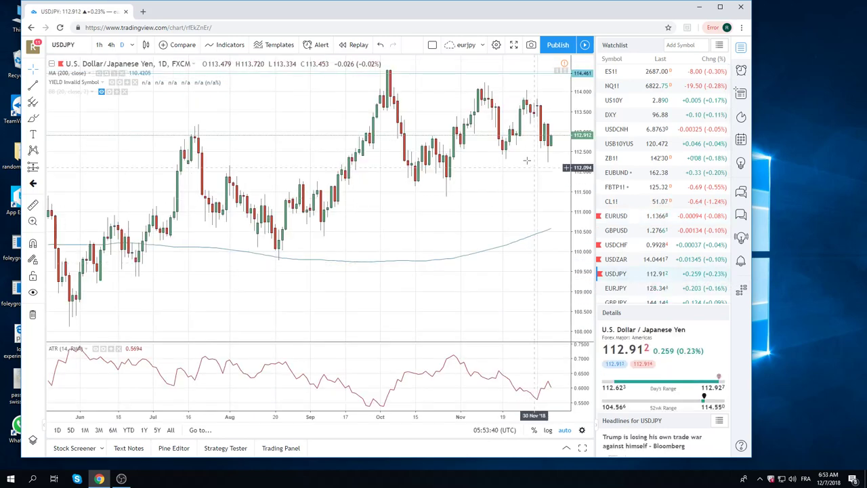
pyautogui.moveTo(526, 163)
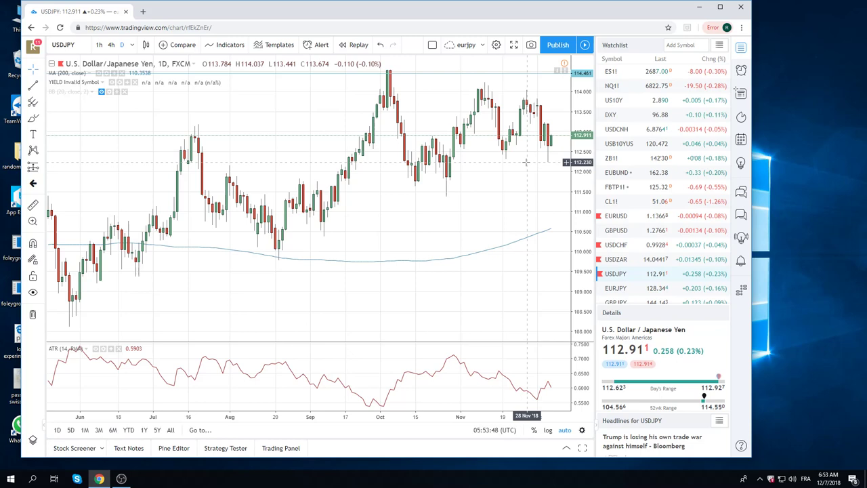
pyautogui.moveTo(525, 160)
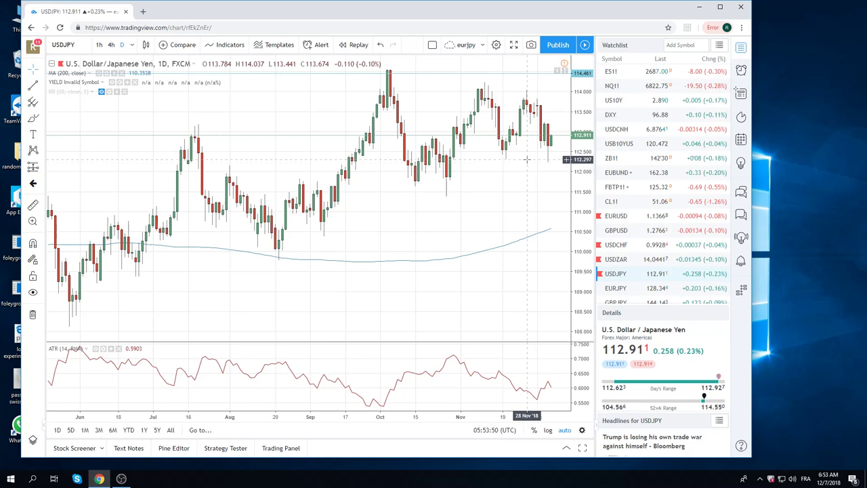
pyautogui.moveTo(535, 149)
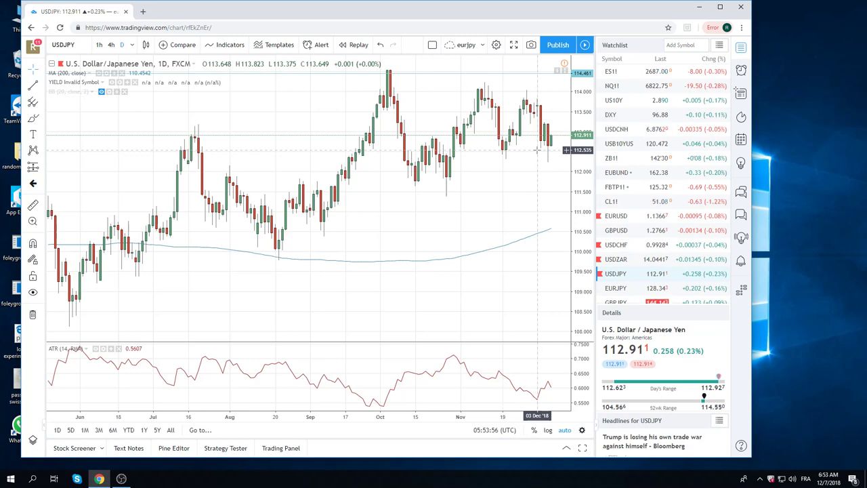
pyautogui.moveTo(550, 168)
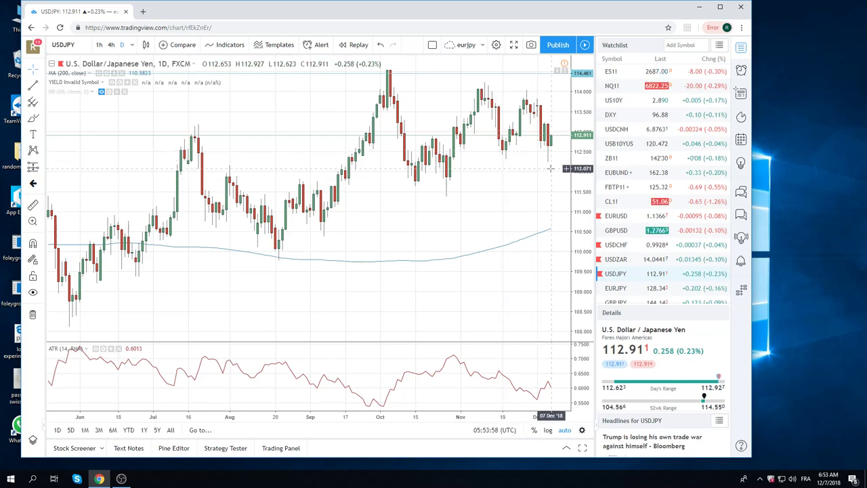
pyautogui.moveTo(527, 163)
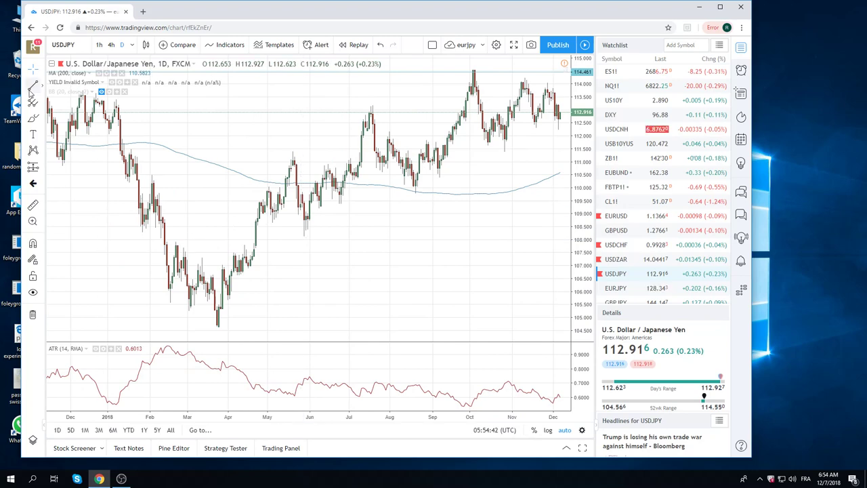
# Step: Draw a rising trendline along the USD/JPY daily lows, then load ZB1! T-Bond futures
pyautogui.click(32, 95)
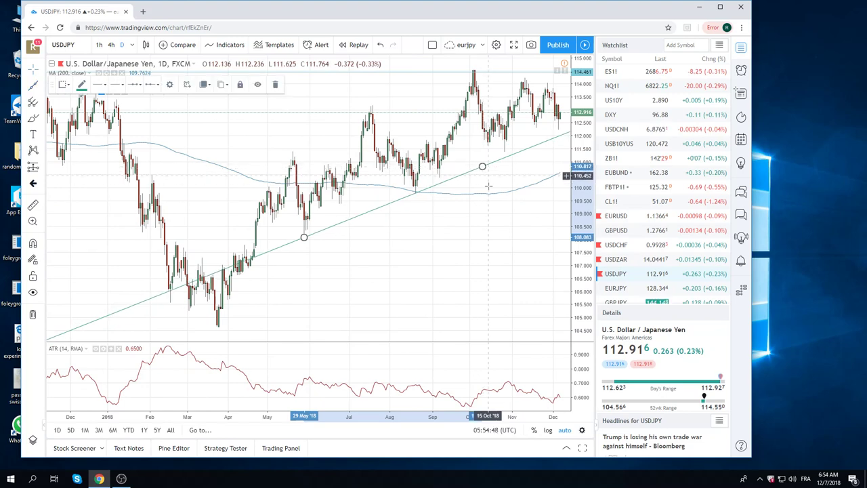
pyautogui.moveTo(487, 141)
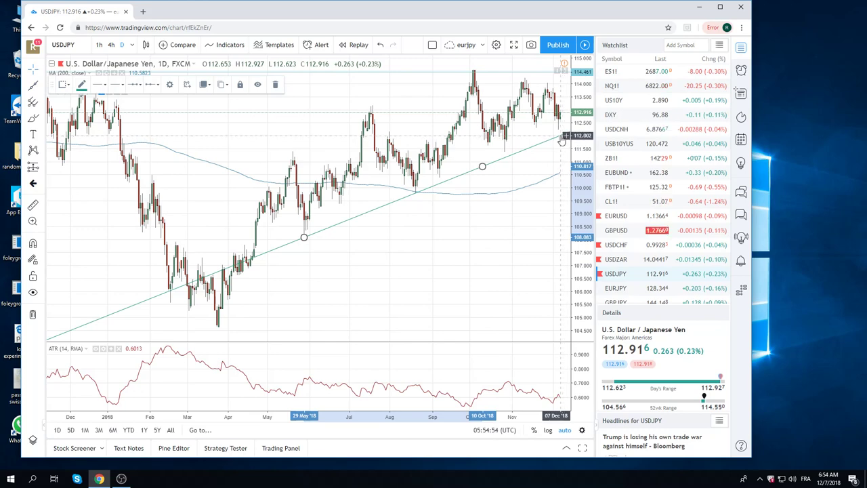
pyautogui.moveTo(543, 119)
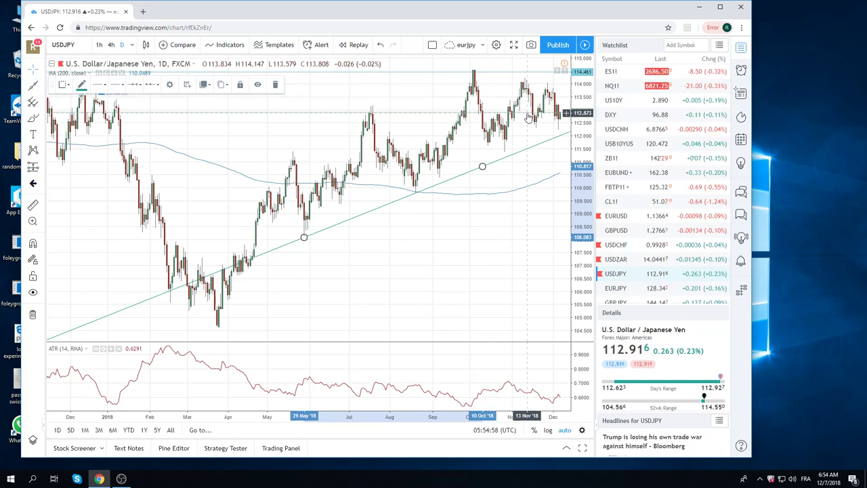
pyautogui.moveTo(506, 152)
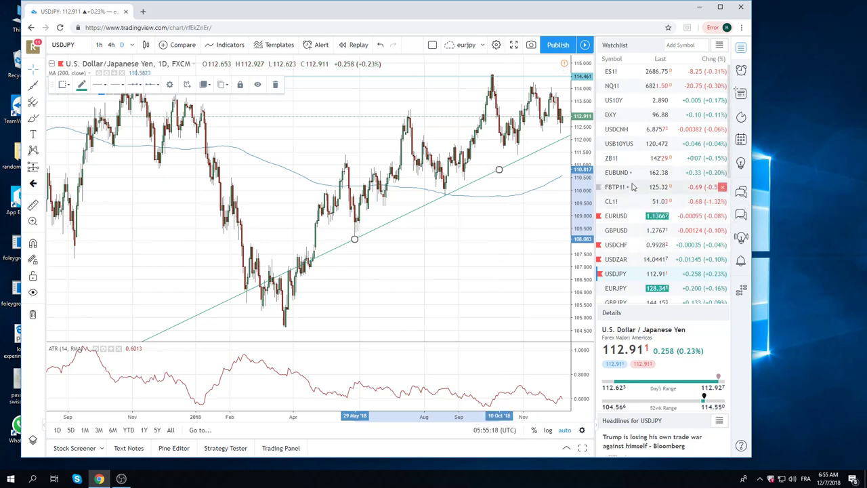
pyautogui.click(611, 157)
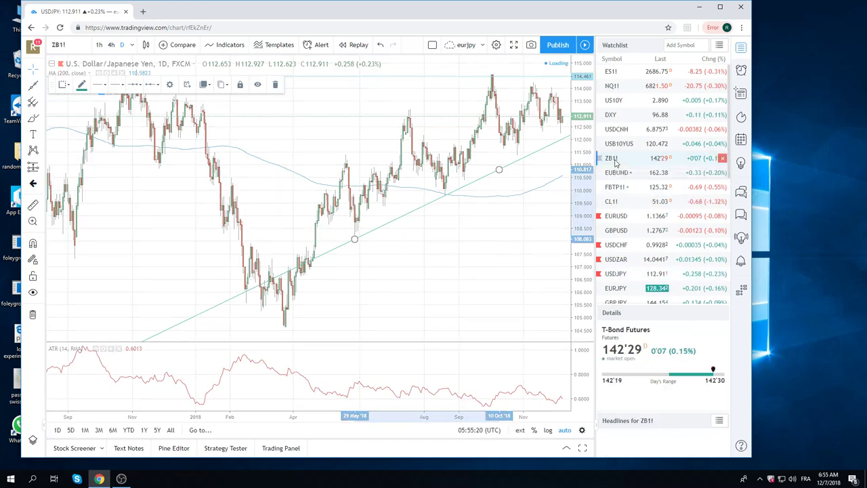
pyautogui.click(611, 157)
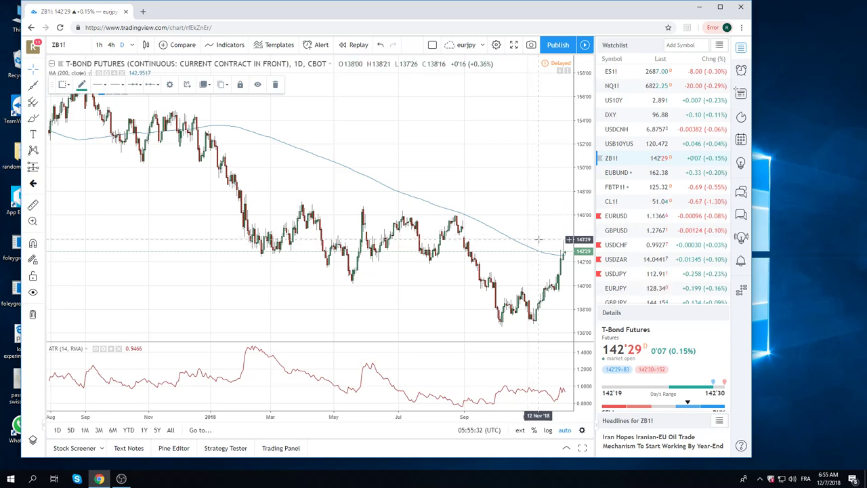
pyautogui.moveTo(485, 177)
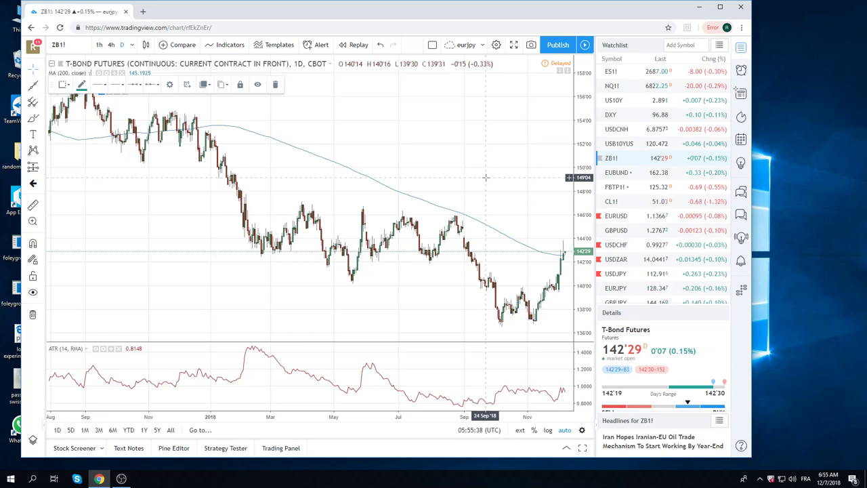
pyautogui.moveTo(481, 241)
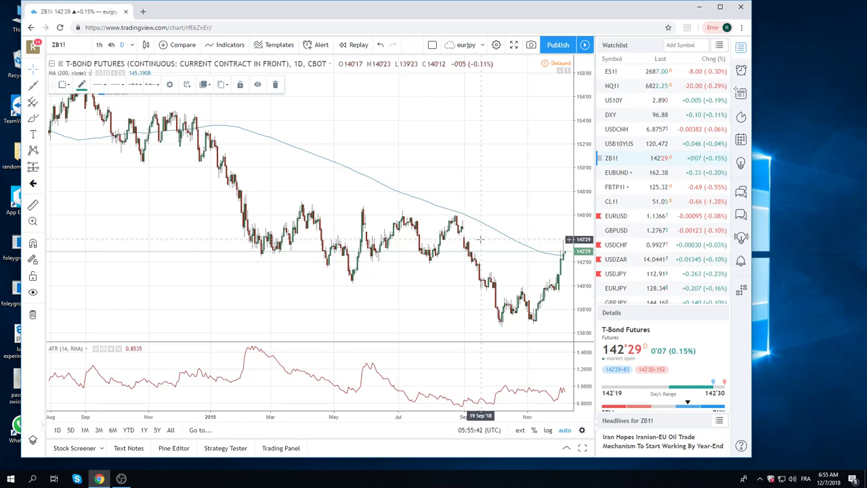
pyautogui.moveTo(522, 314)
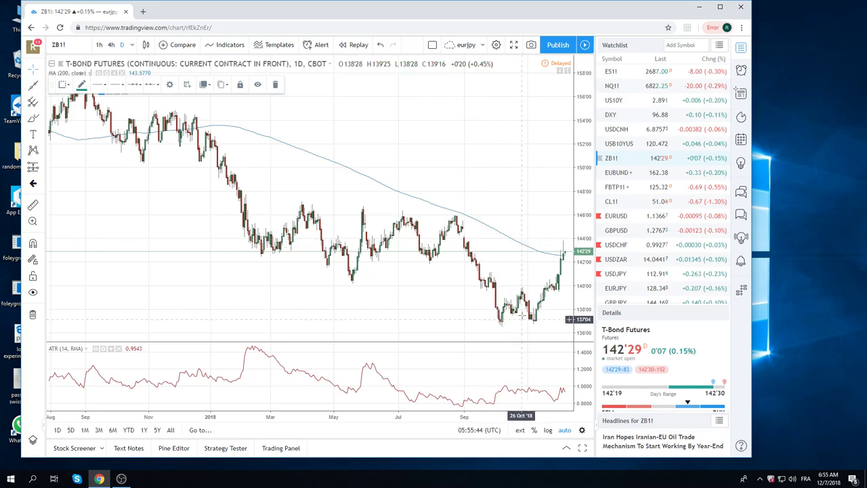
pyautogui.moveTo(531, 325)
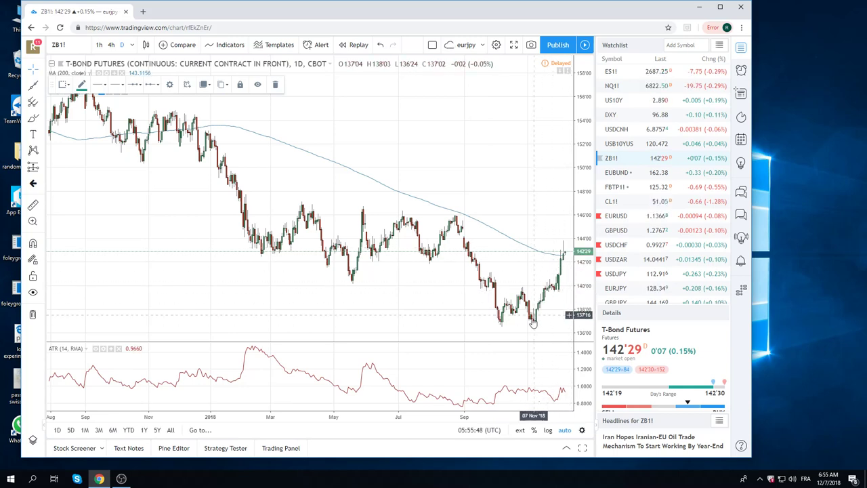
pyautogui.moveTo(533, 330)
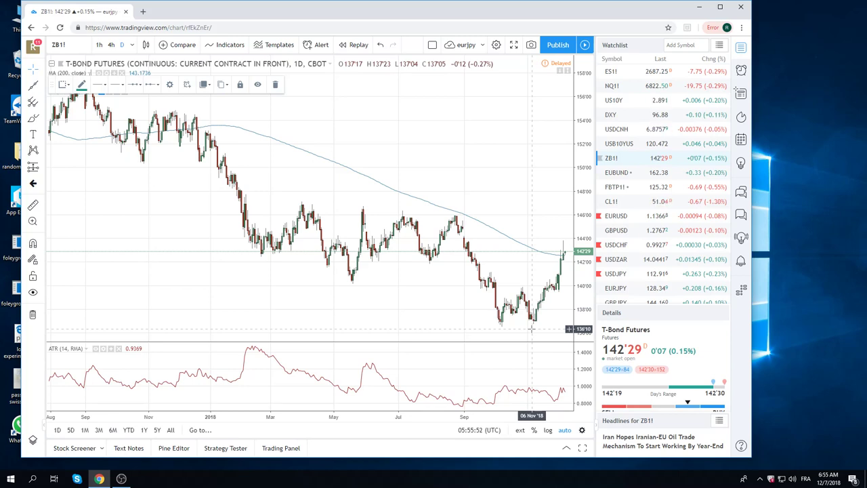
pyautogui.moveTo(504, 241)
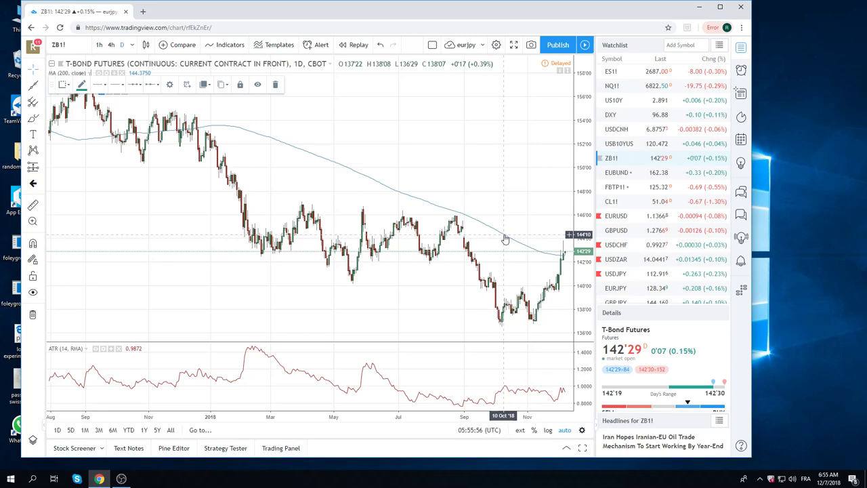
pyautogui.moveTo(480, 233)
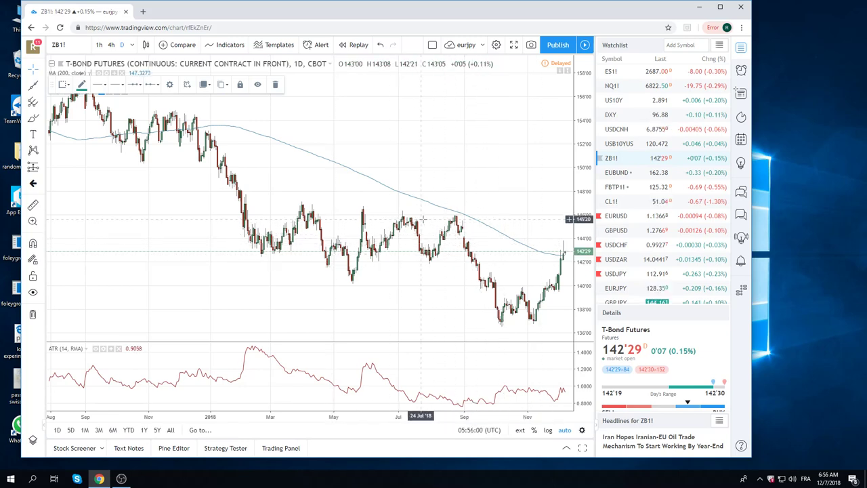
pyautogui.moveTo(448, 254)
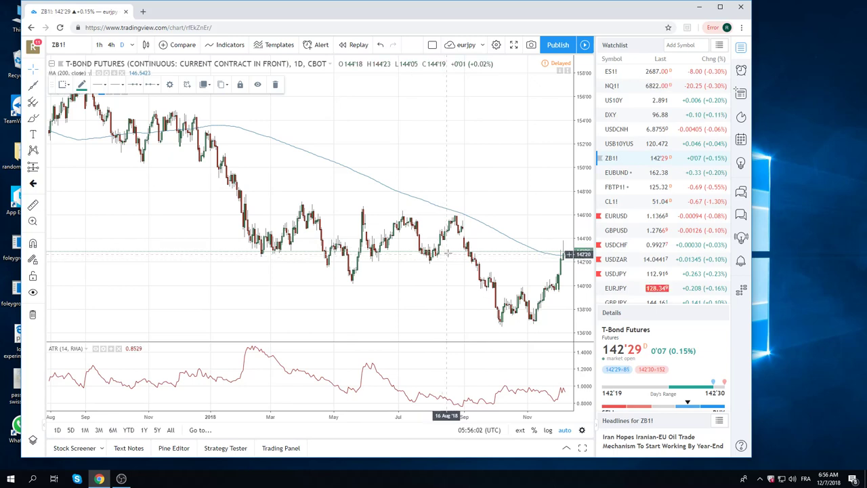
pyautogui.moveTo(447, 236)
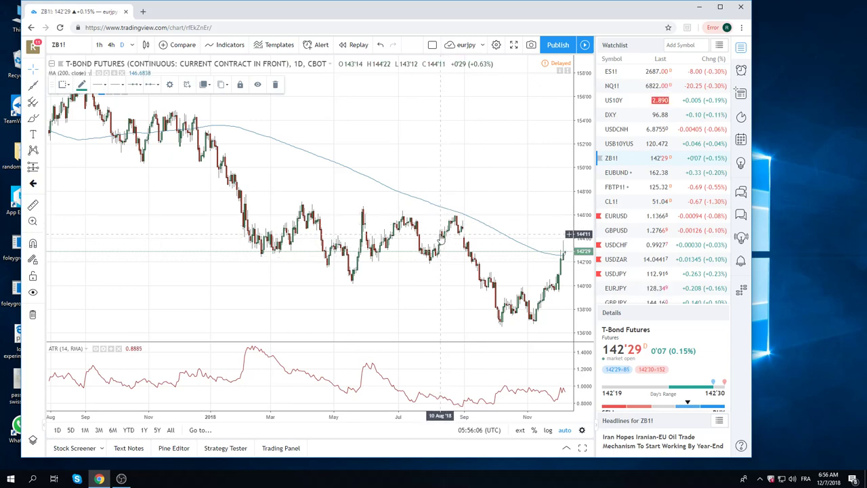
pyautogui.moveTo(483, 238)
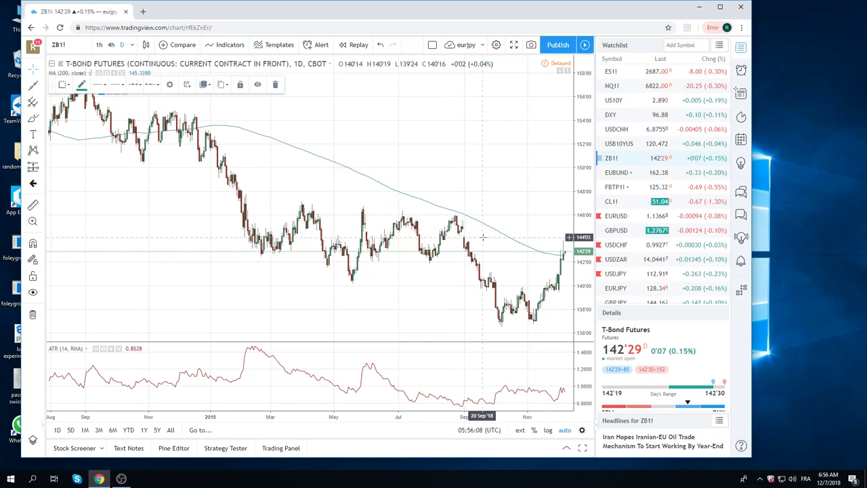
pyautogui.moveTo(499, 231)
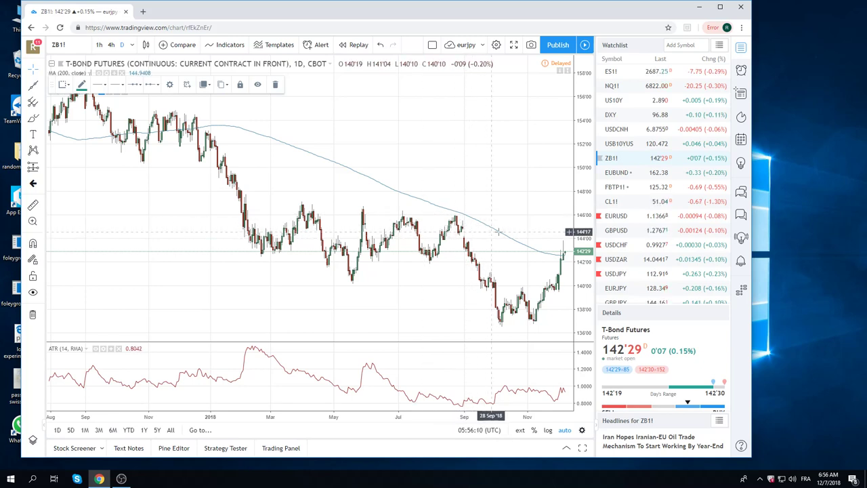
pyautogui.moveTo(485, 236)
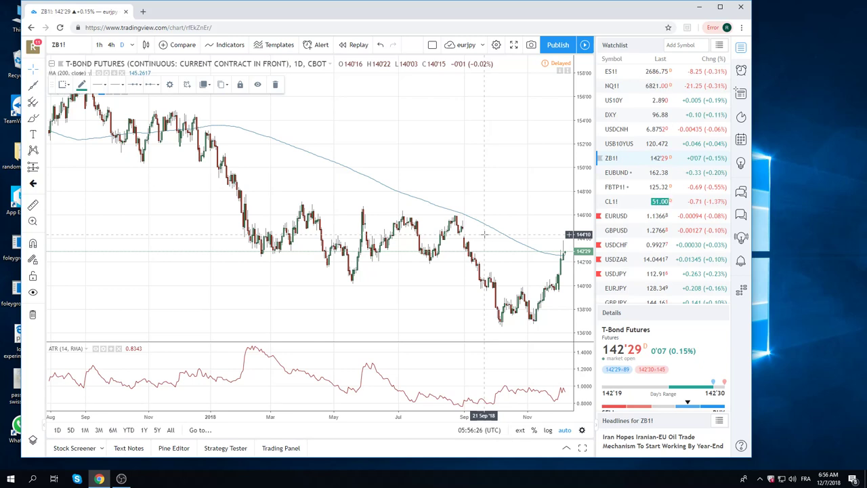
pyautogui.scroll(-3)
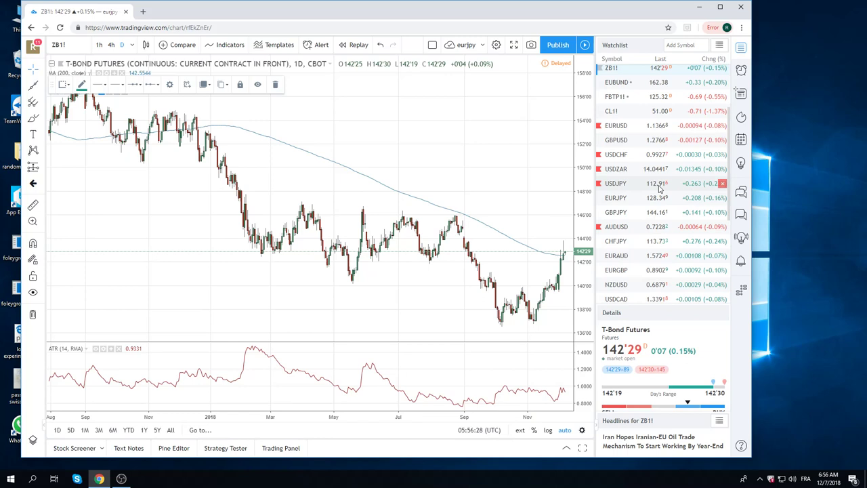
# Step: Load the NZD/USD daily chart from the Watchlist
pyautogui.scroll(-3)
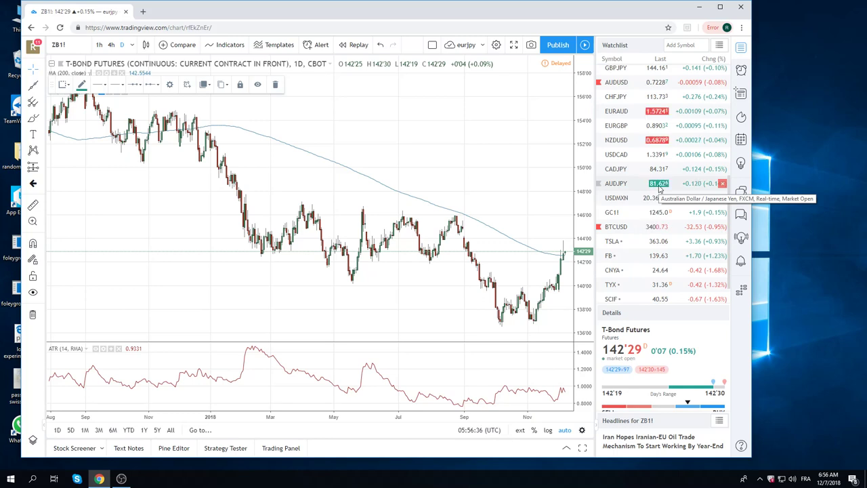
pyautogui.moveTo(496, 271)
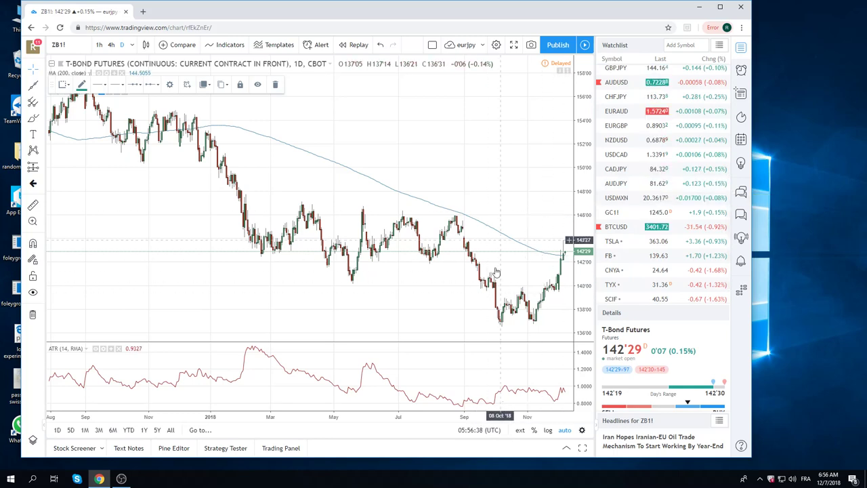
pyautogui.moveTo(525, 241)
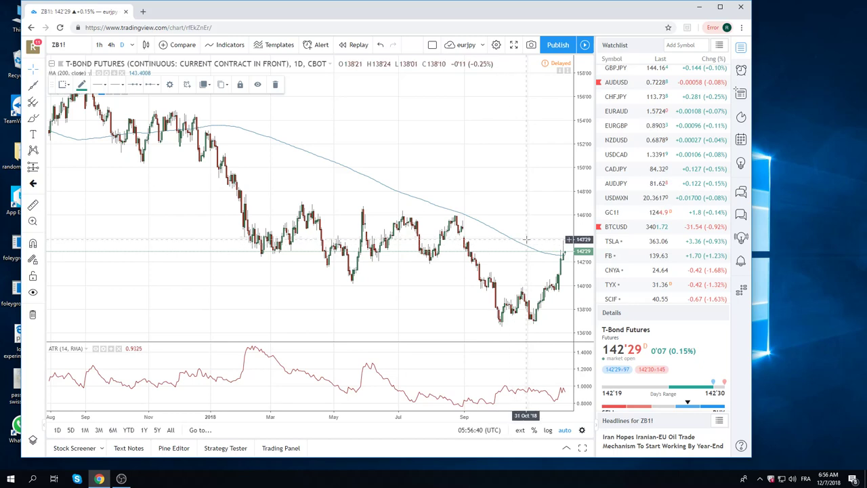
pyautogui.moveTo(505, 262)
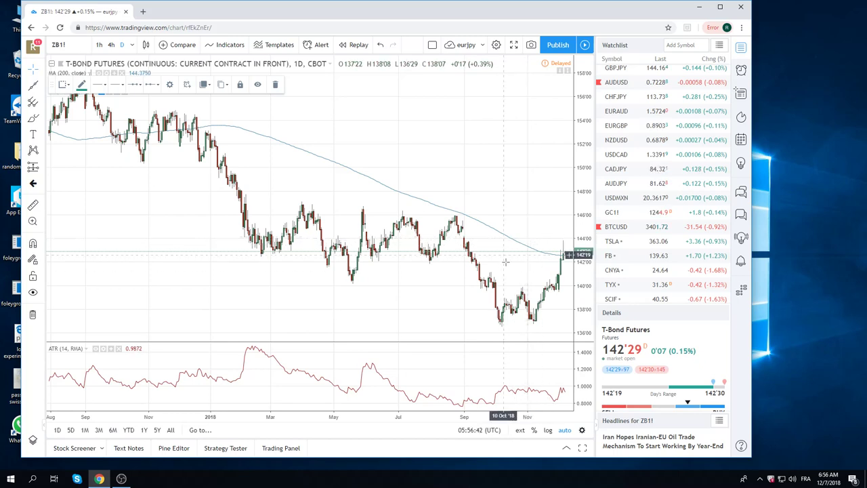
pyautogui.moveTo(512, 255)
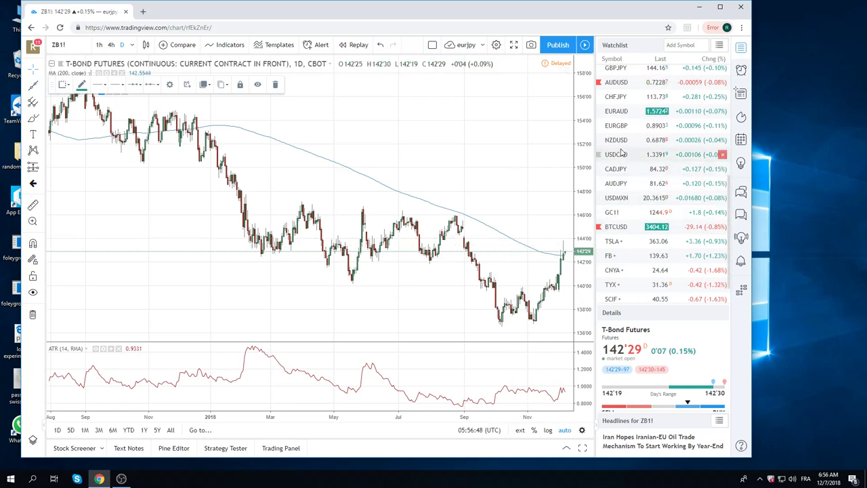
pyautogui.click(615, 140)
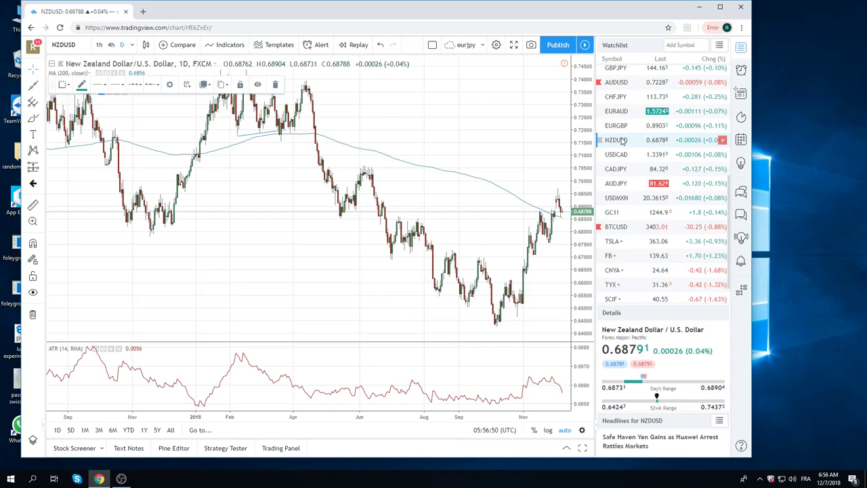
# Step: Load the AUD/USD daily chart from the Watchlist for review
pyautogui.click(615, 82)
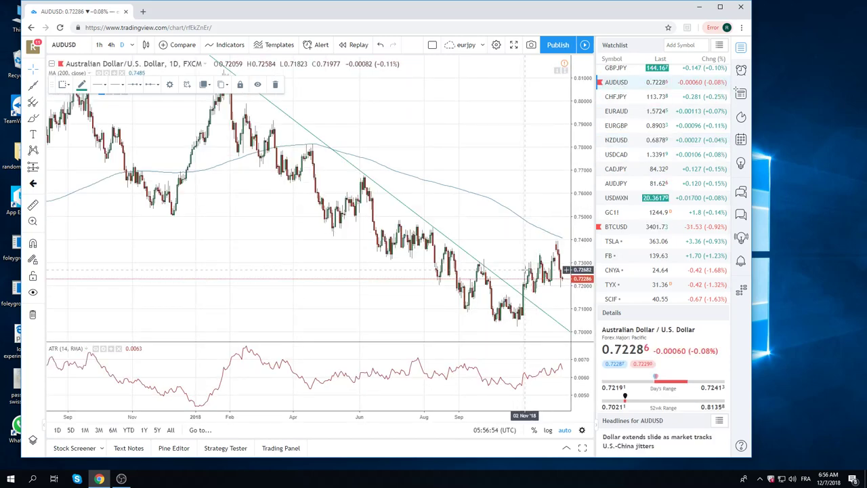
pyautogui.moveTo(501, 271)
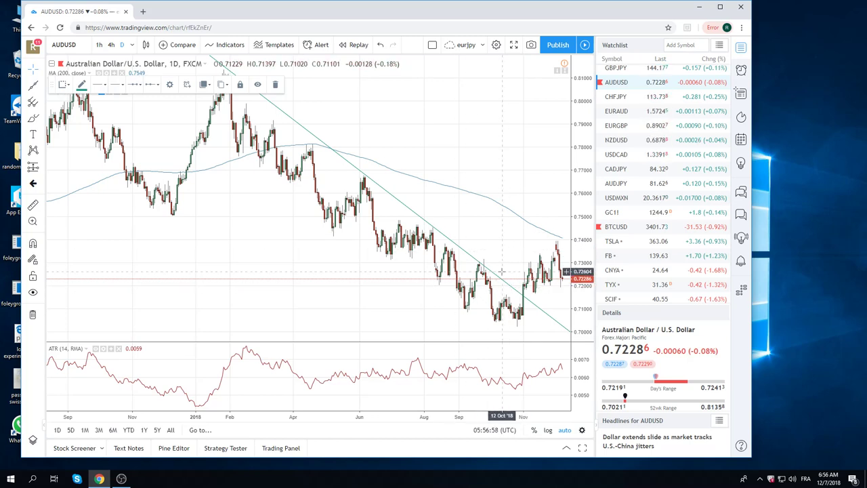
pyautogui.moveTo(510, 264)
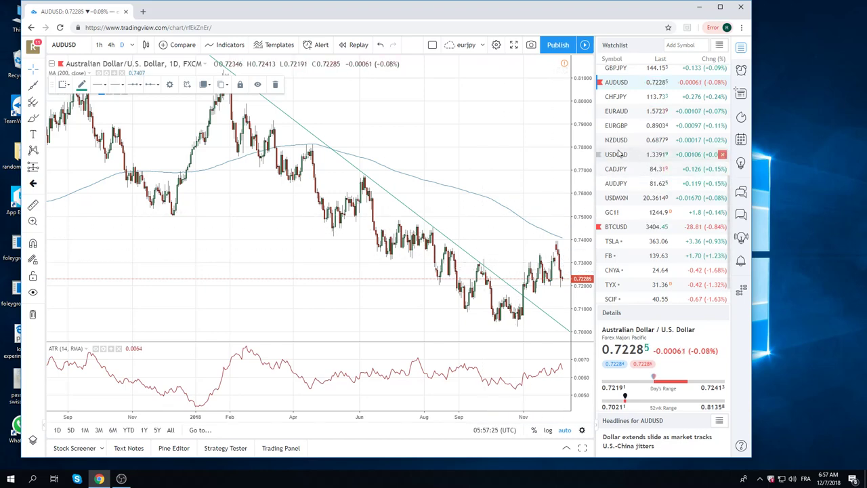
# Step: Load the USD/CAD daily chart from the Watchlist for review
pyautogui.click(617, 154)
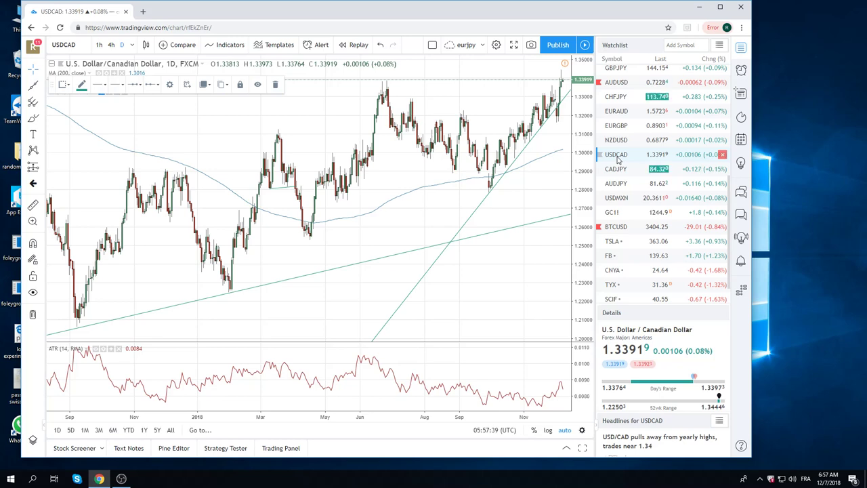
pyautogui.moveTo(630, 125)
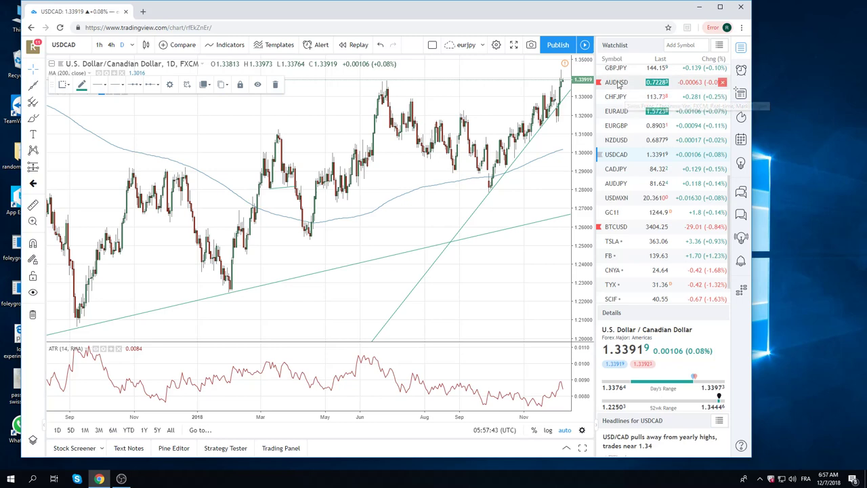
pyautogui.moveTo(617, 83)
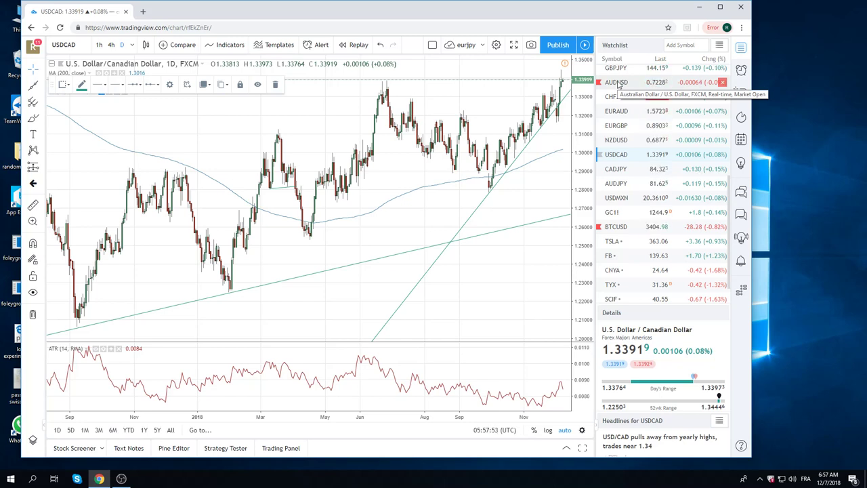
pyautogui.moveTo(568, 106)
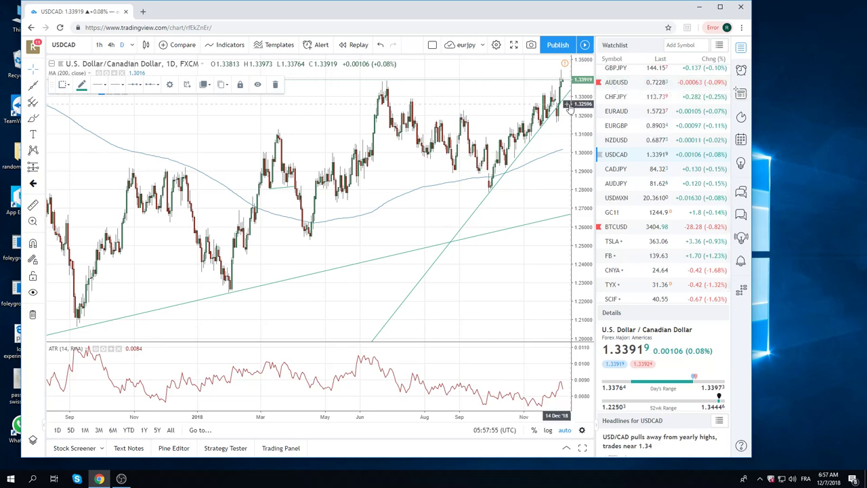
pyautogui.moveTo(474, 108)
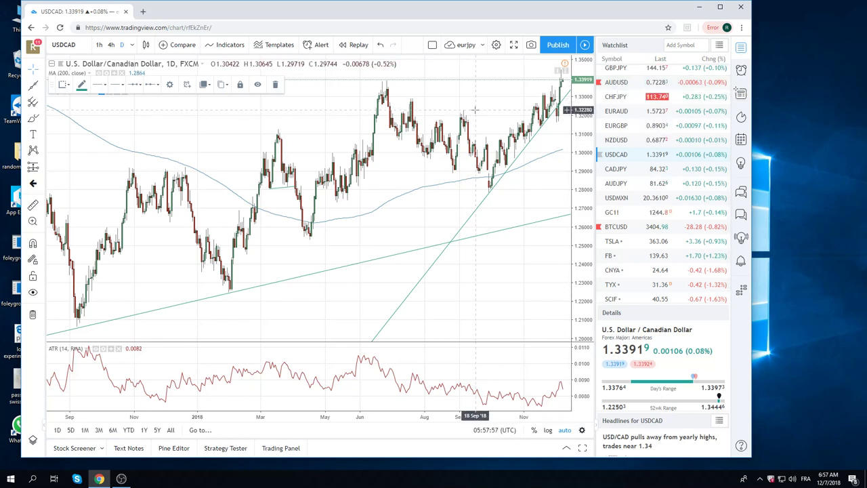